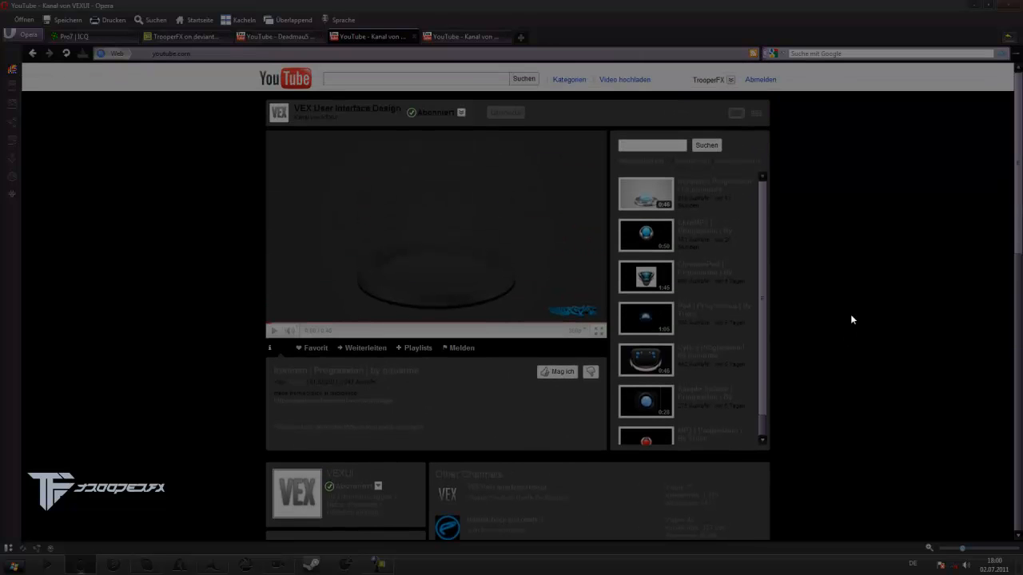
Step: Scroll the VEX User Interface Design channel page down to its profile, other channels and comments
scroll("down", 3)
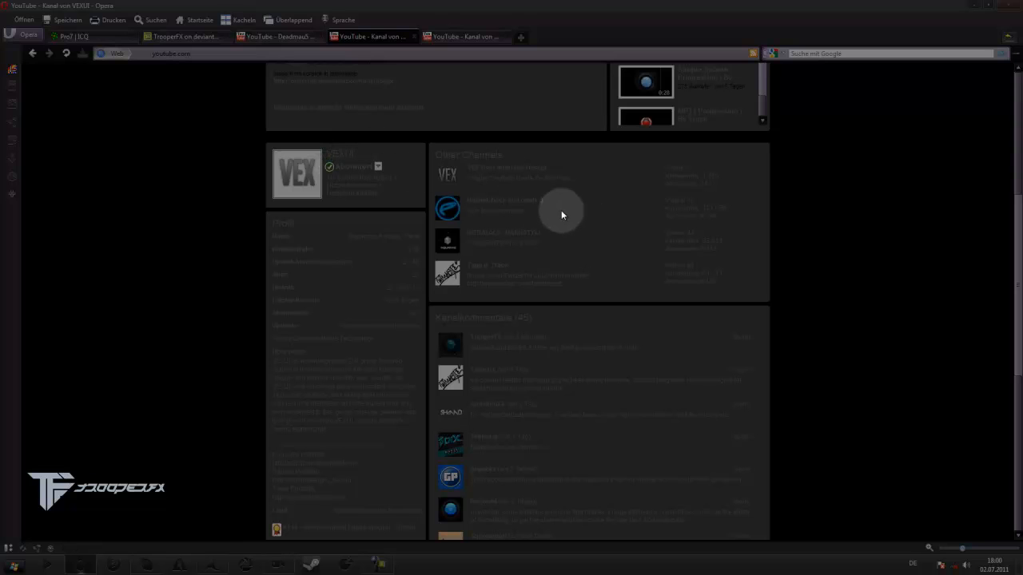
mouse_move(563, 212)
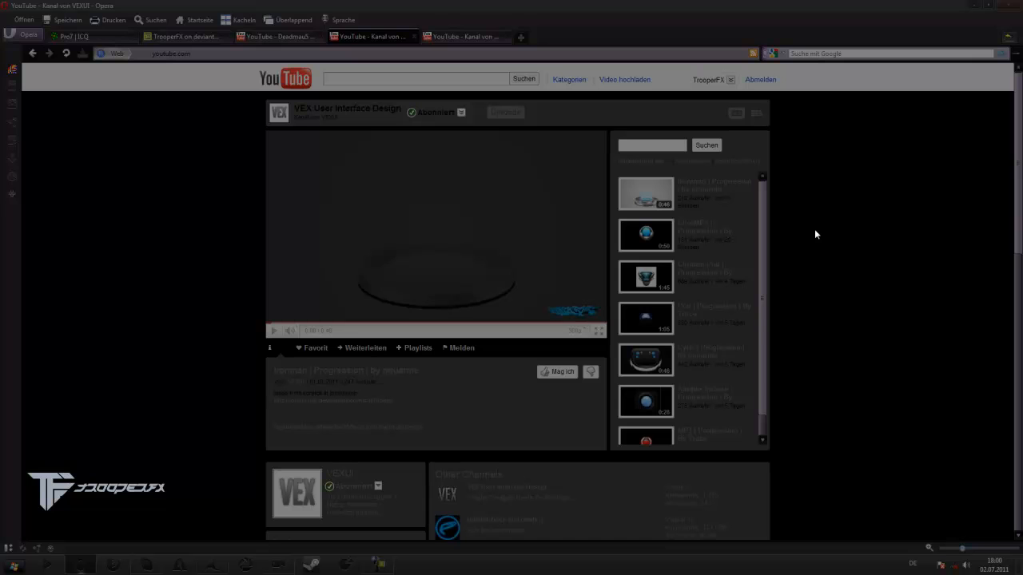
scroll("down", 3)
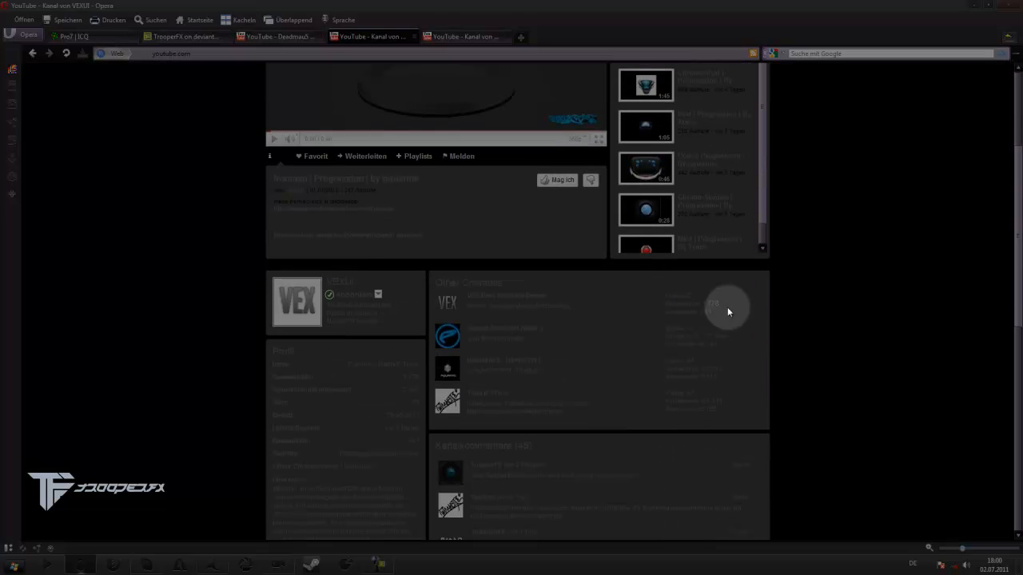
mouse_move(453, 277)
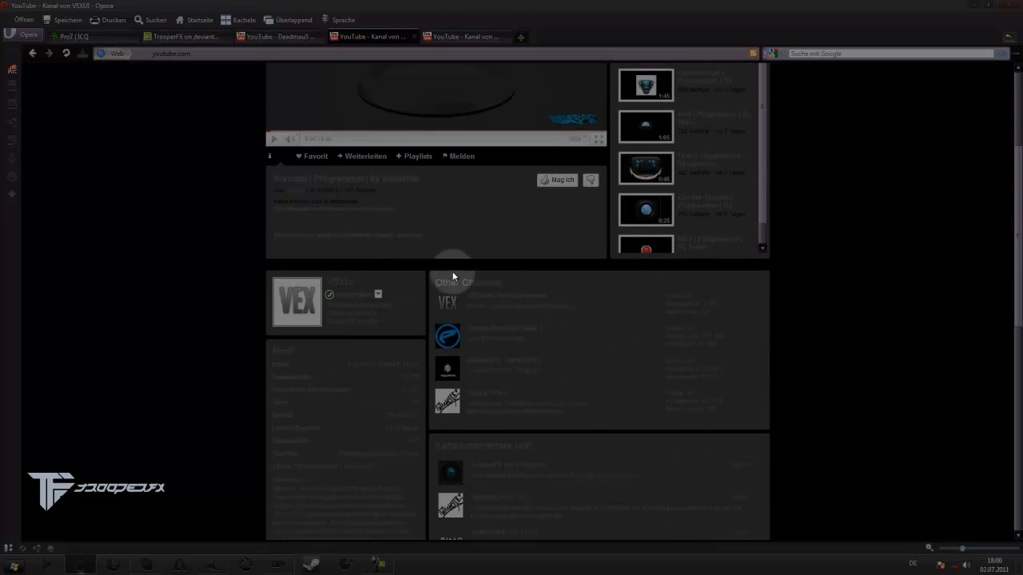
scroll("down", 3)
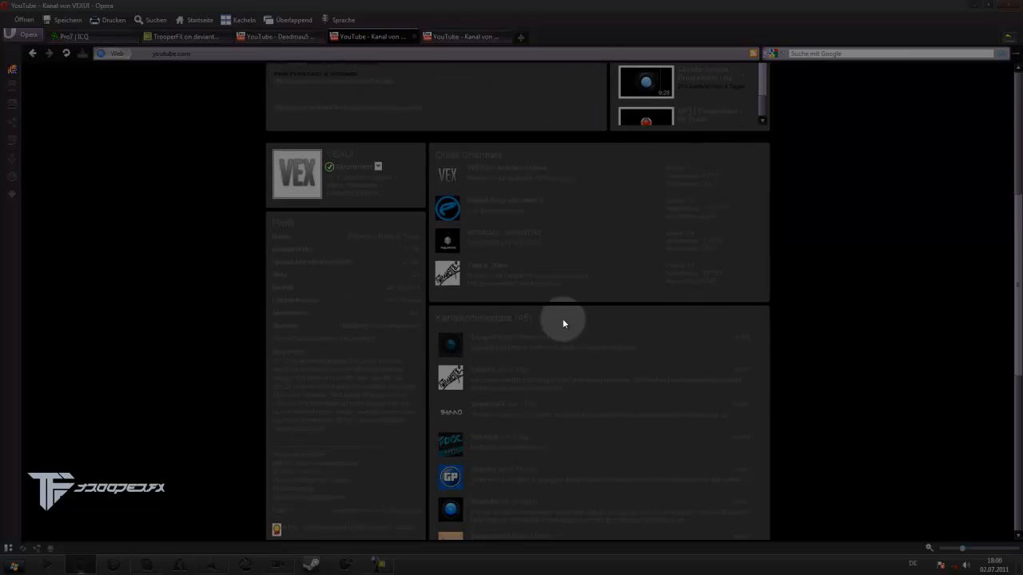
mouse_move(592, 296)
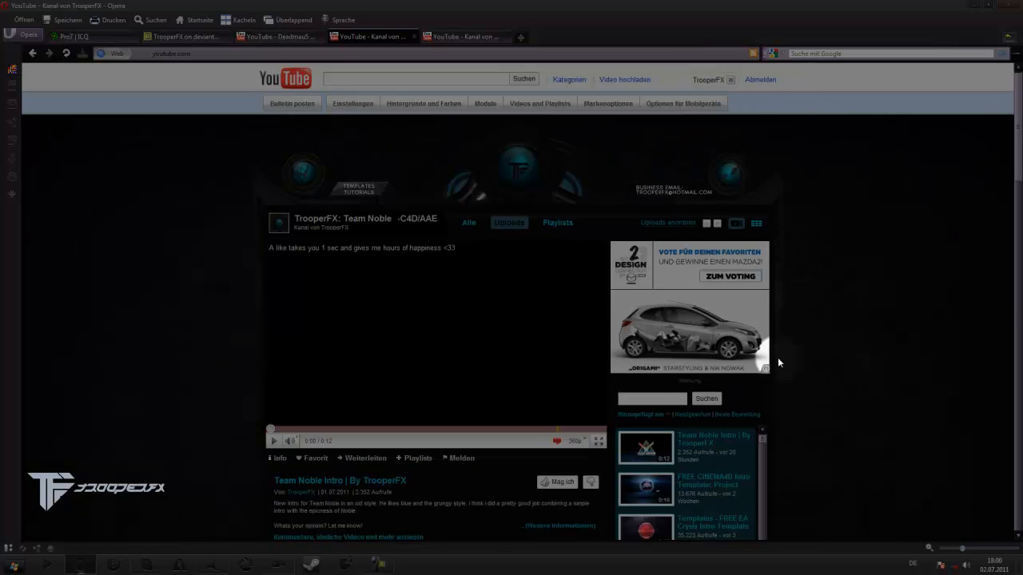
Step: Scroll the TrooperFX channel page down through its profile and FAQ sections
scroll("down", 3)
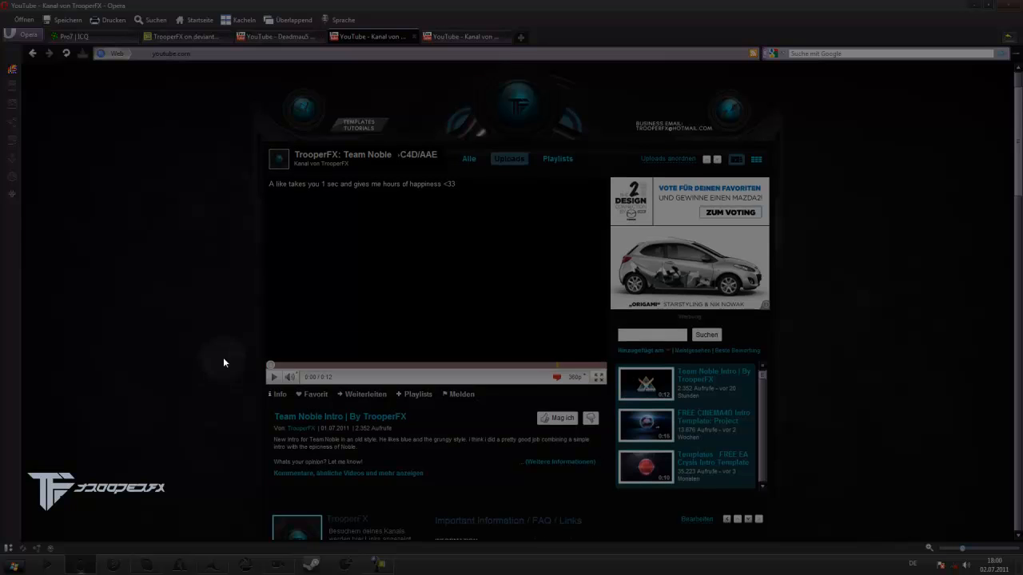
scroll("down", 3)
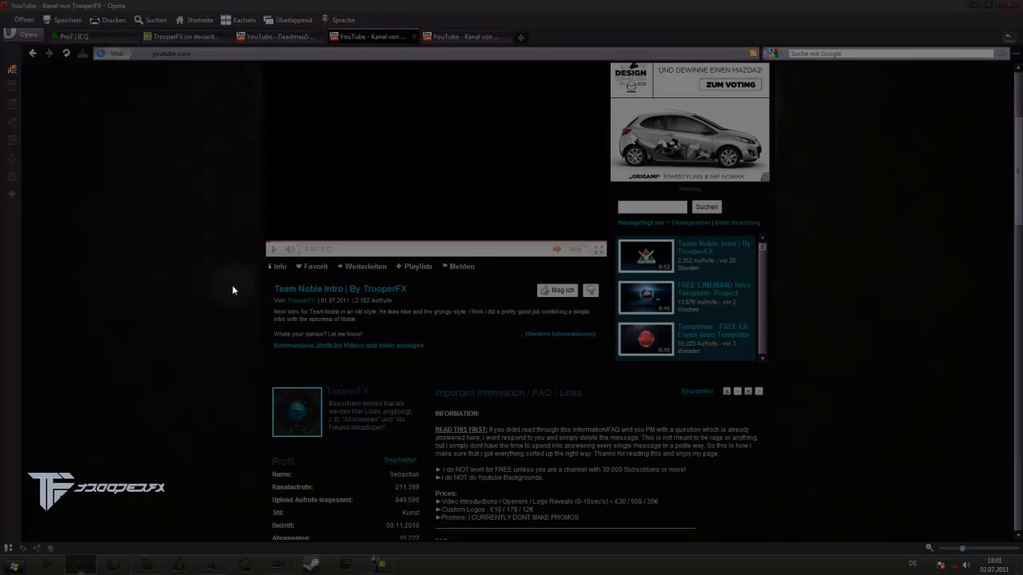
mouse_move(224, 302)
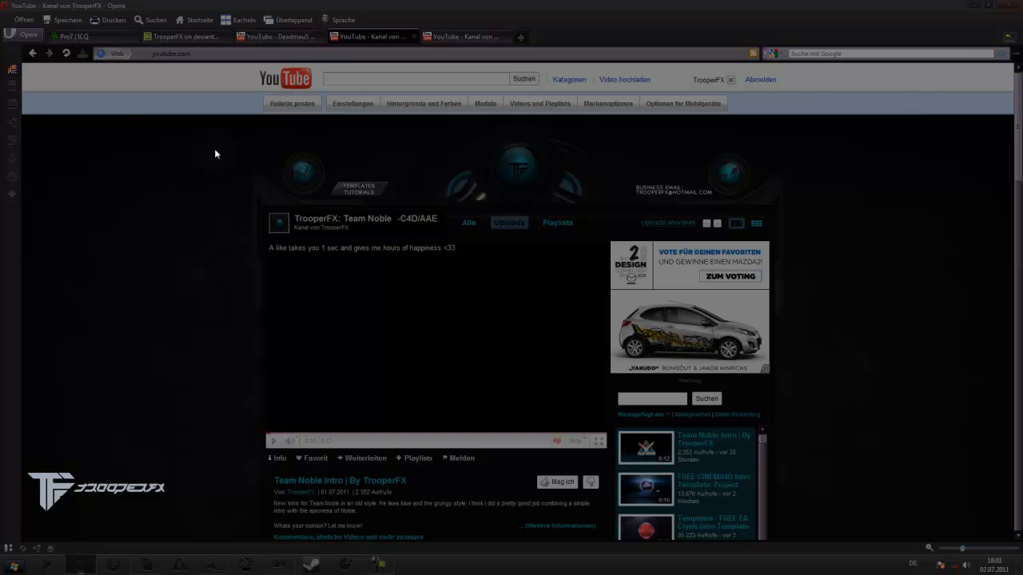
scroll("down", 3)
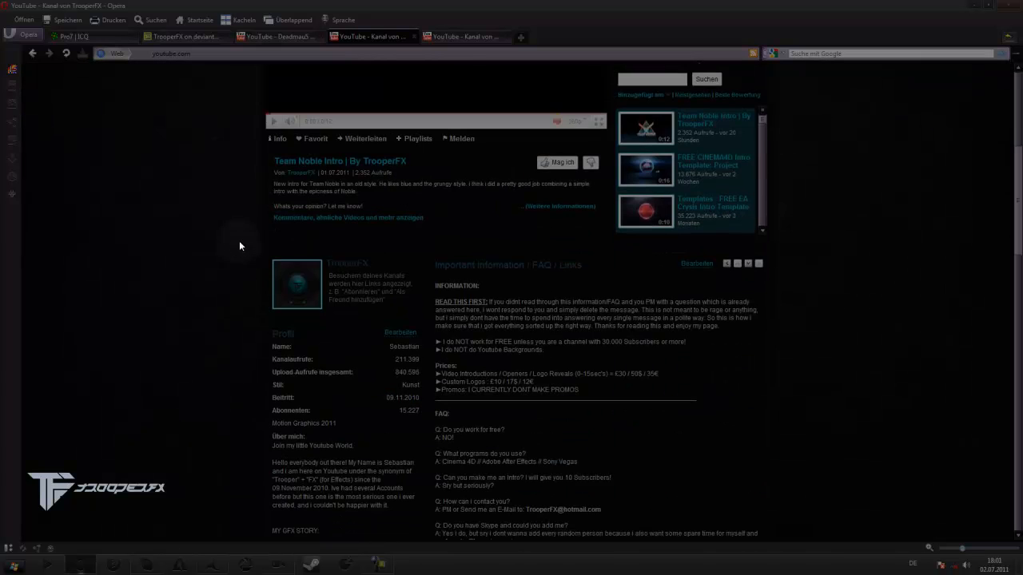
scroll("down", 3)
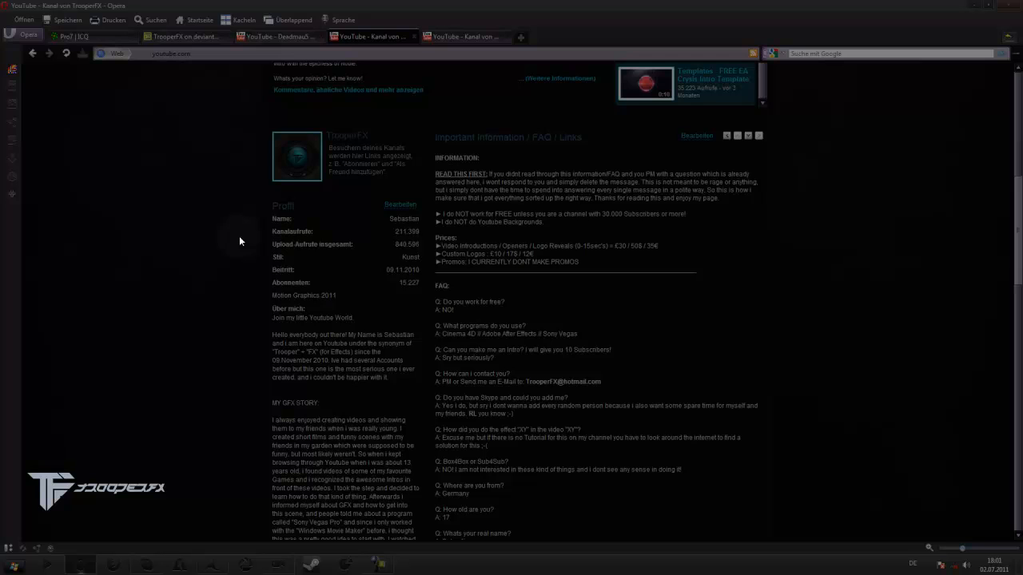
Step: Scroll on to the friends list, back up, and bring up the screen recorder controls
scroll("down", 3)
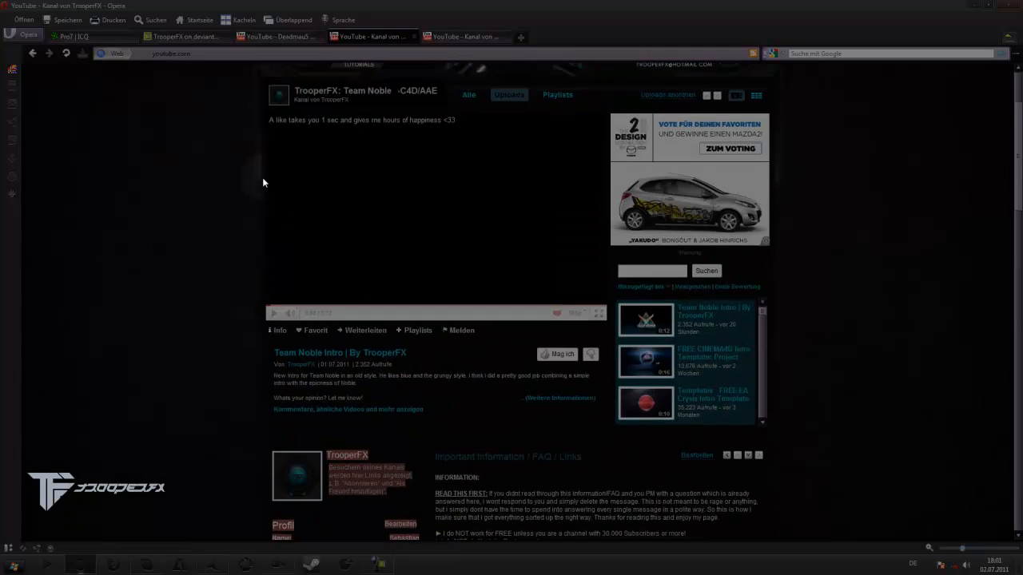
scroll("down", 3)
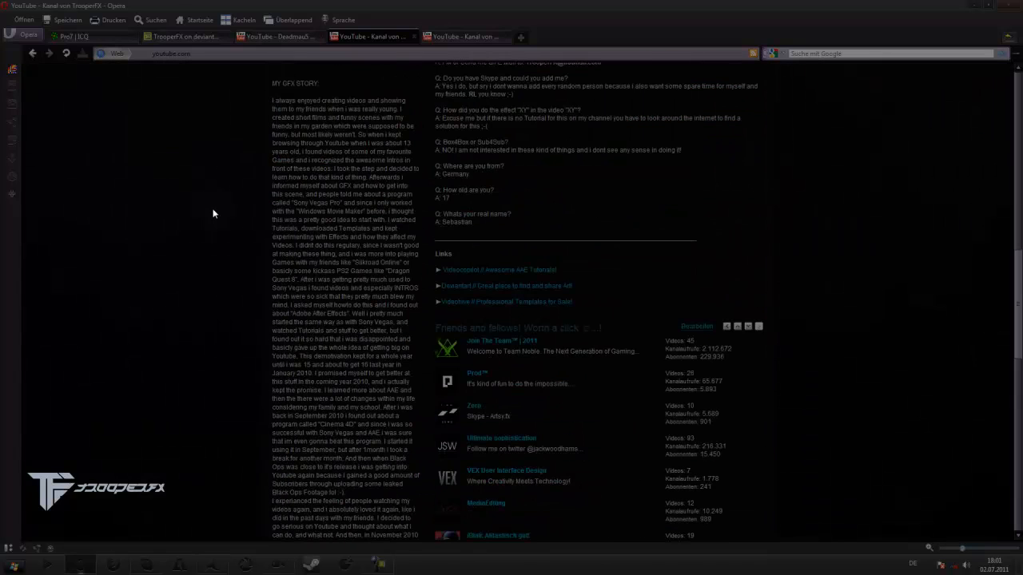
scroll("up", 3)
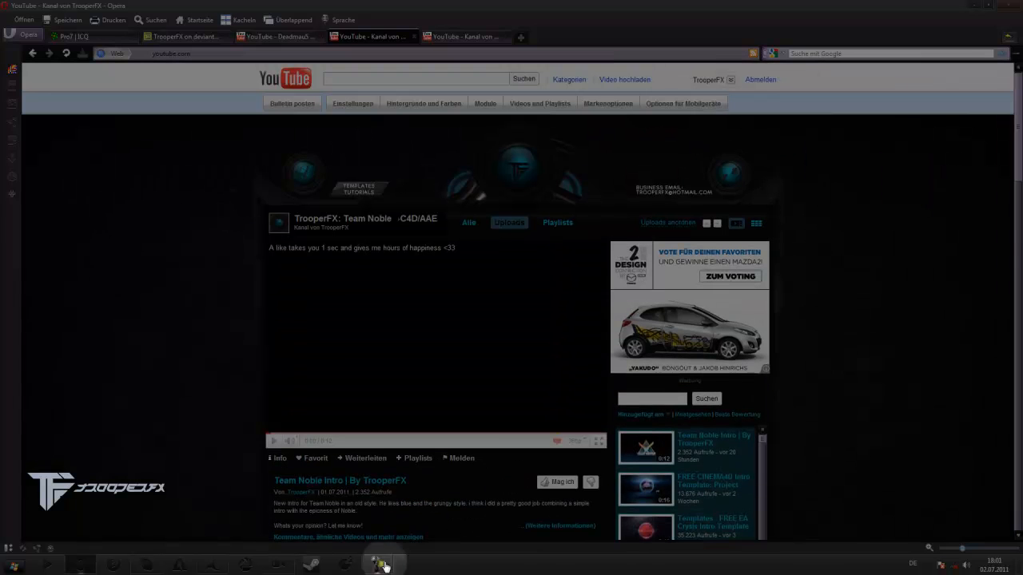
left_click(384, 565)
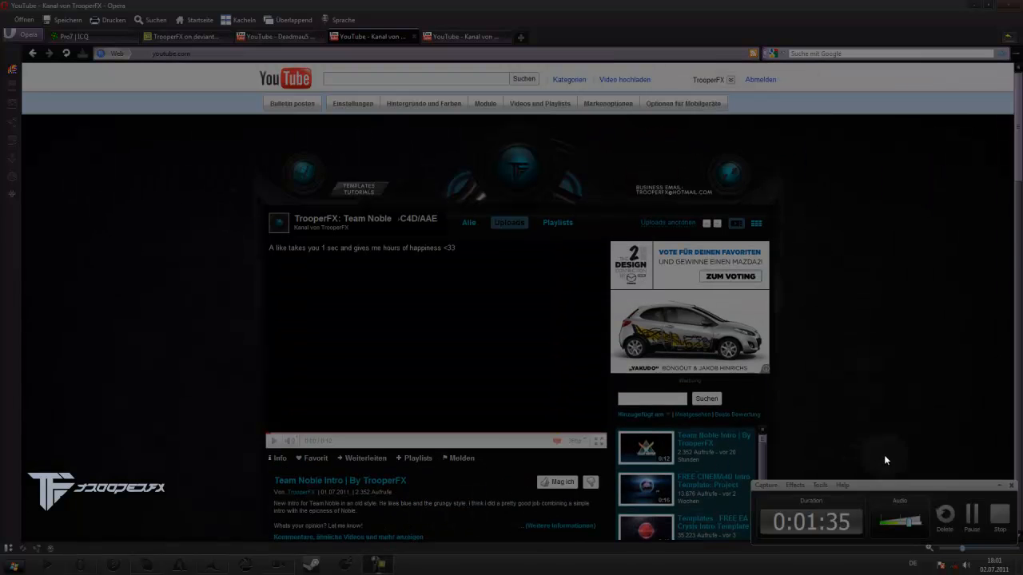